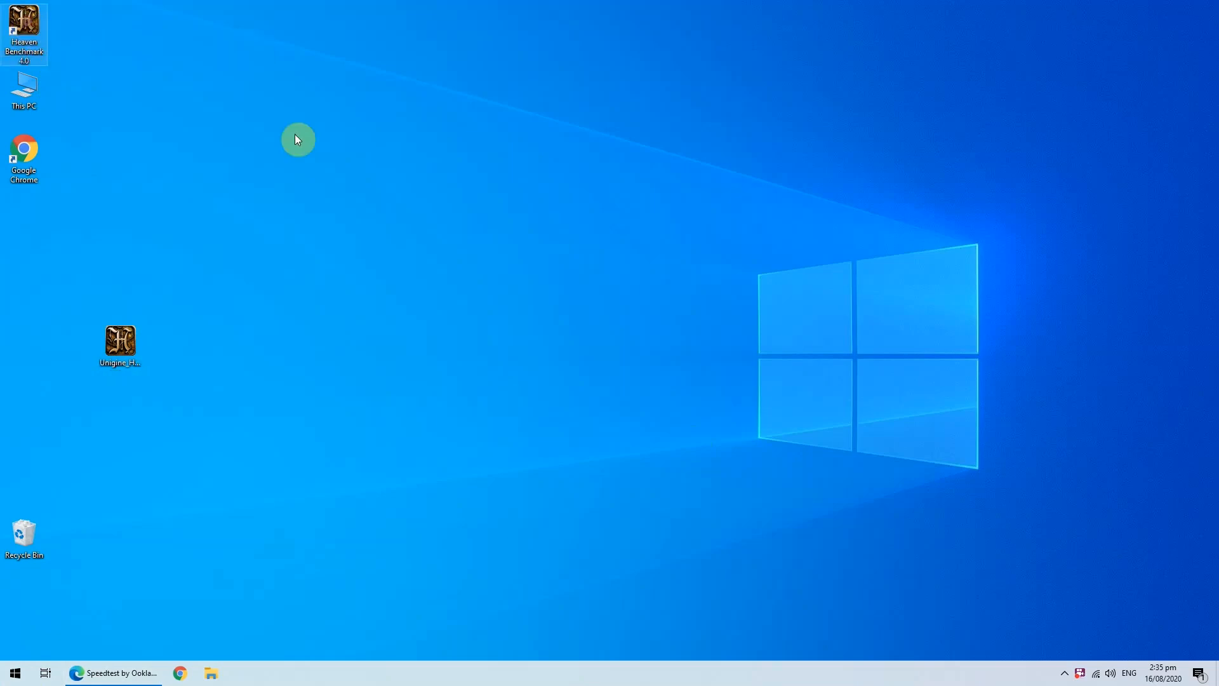
- Launch Heaven Benchmark from the desktop shortcut and accept the licence agreement
{"action": "double_click", "coordinate": [120, 344]}
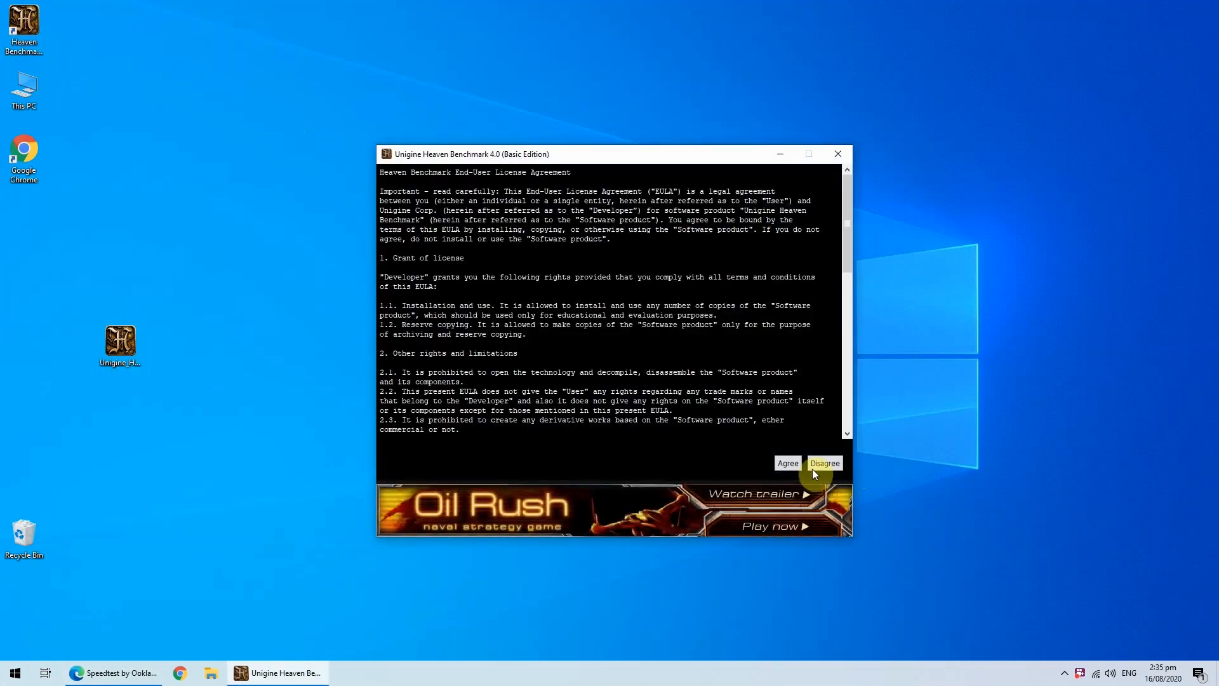
{"action": "left_click", "coordinate": [786, 462]}
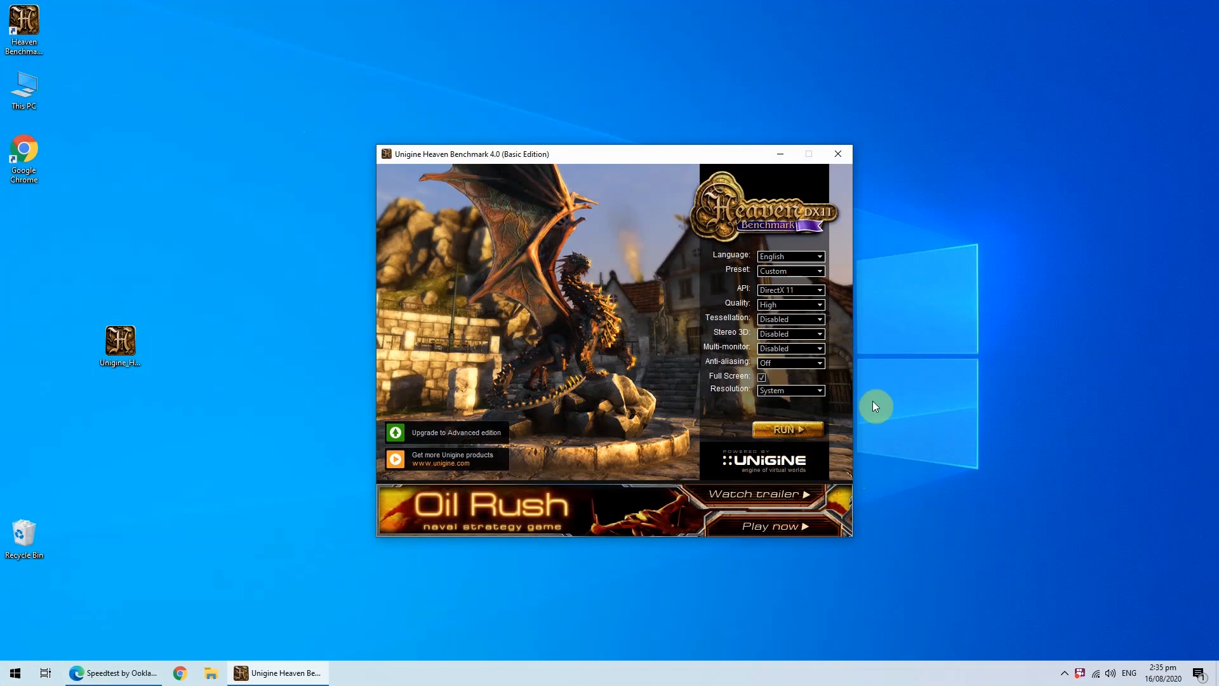
{"action": "mouse_move", "coordinate": [832, 397]}
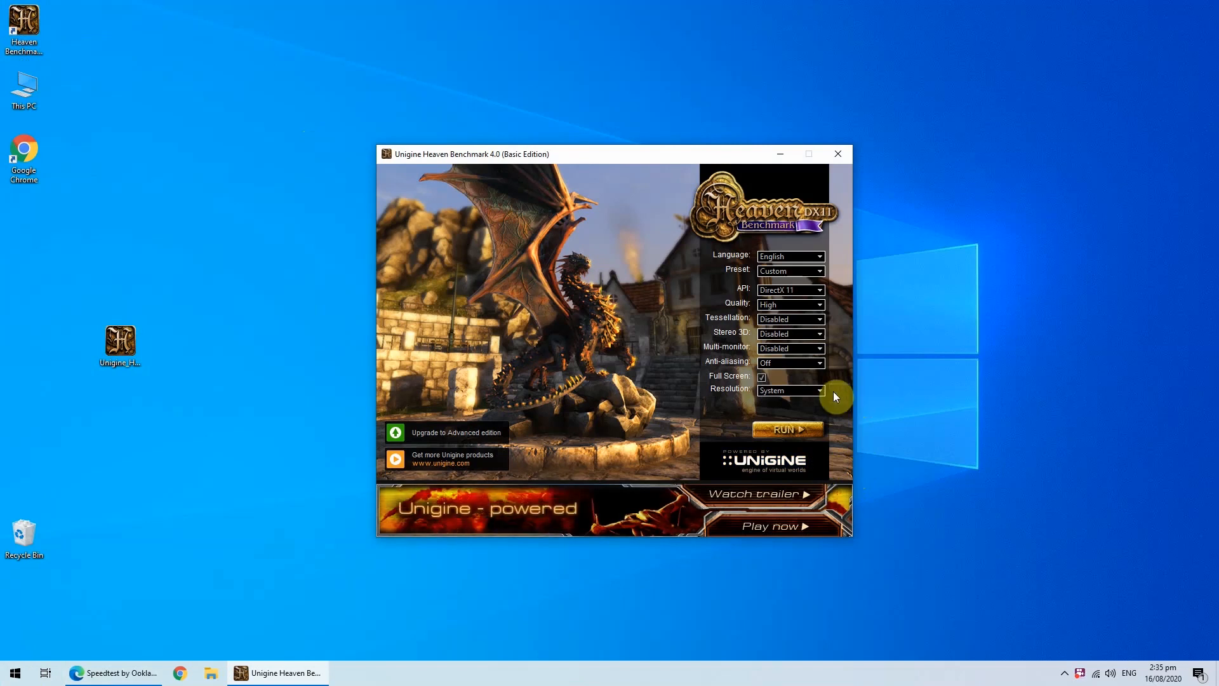
{"action": "mouse_move", "coordinate": [850, 308]}
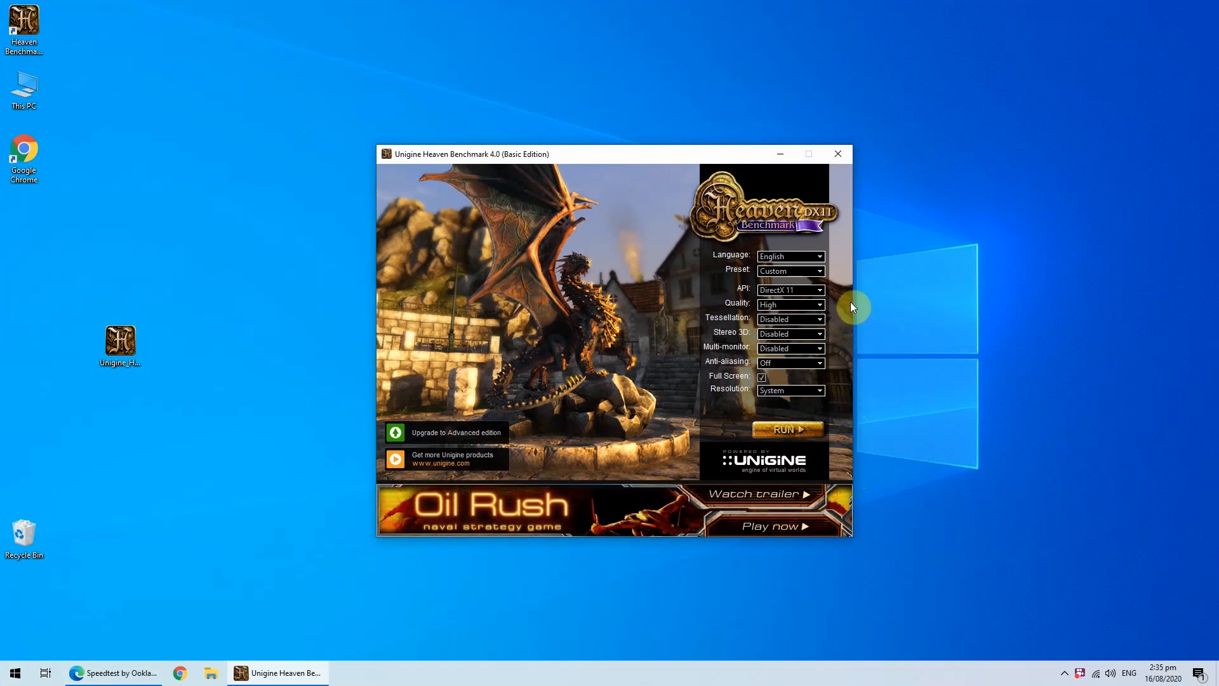
{"action": "left_click", "coordinate": [819, 319]}
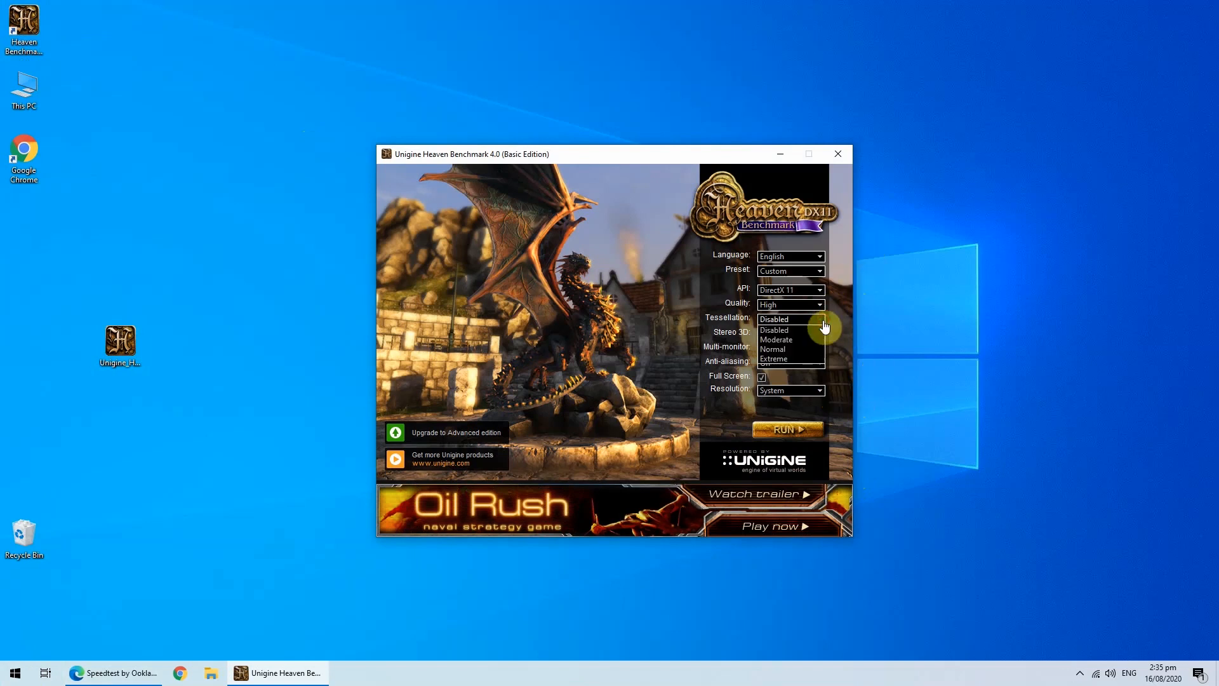
{"action": "left_click", "coordinate": [773, 331]}
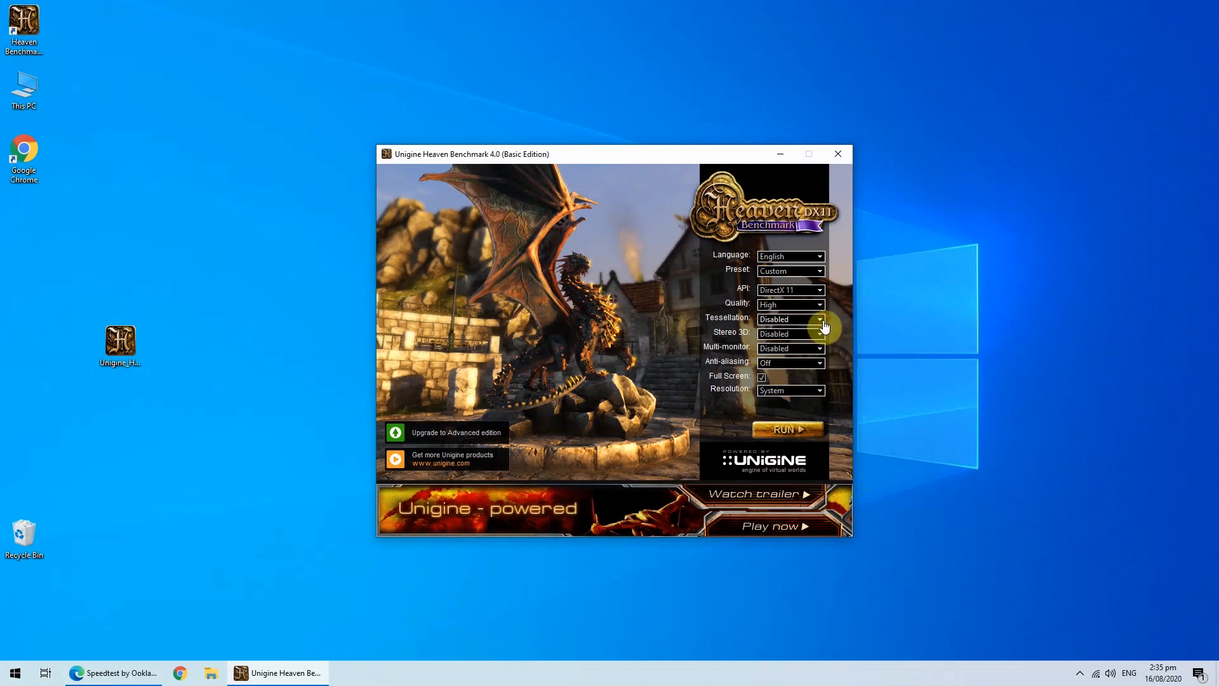
{"action": "mouse_move", "coordinate": [824, 399]}
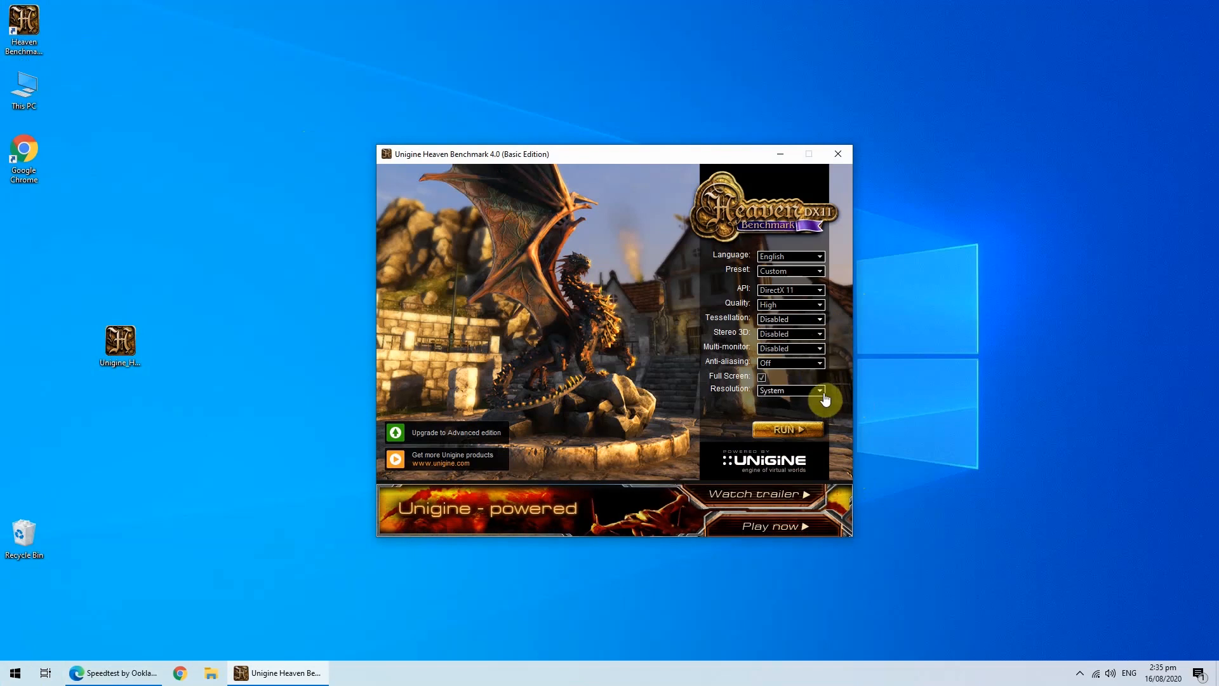
{"action": "left_click", "coordinate": [819, 390]}
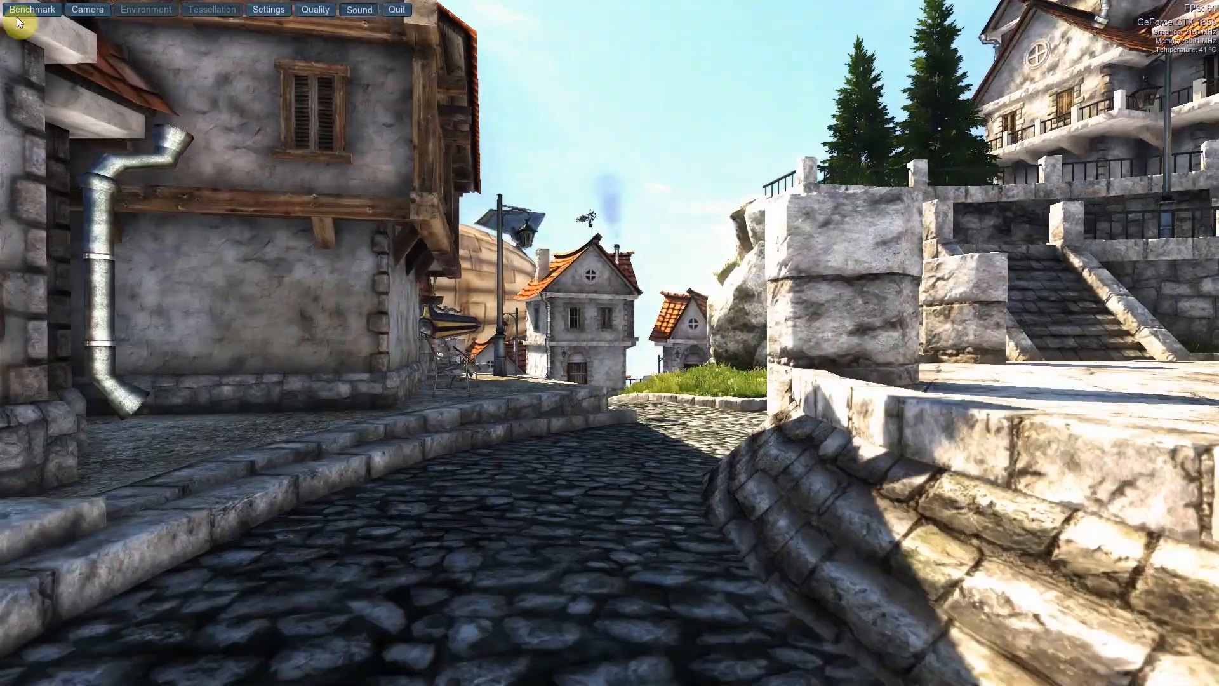
- Start the timed benchmark pass from the top toolbar of the running demo
{"action": "left_click", "coordinate": [33, 9]}
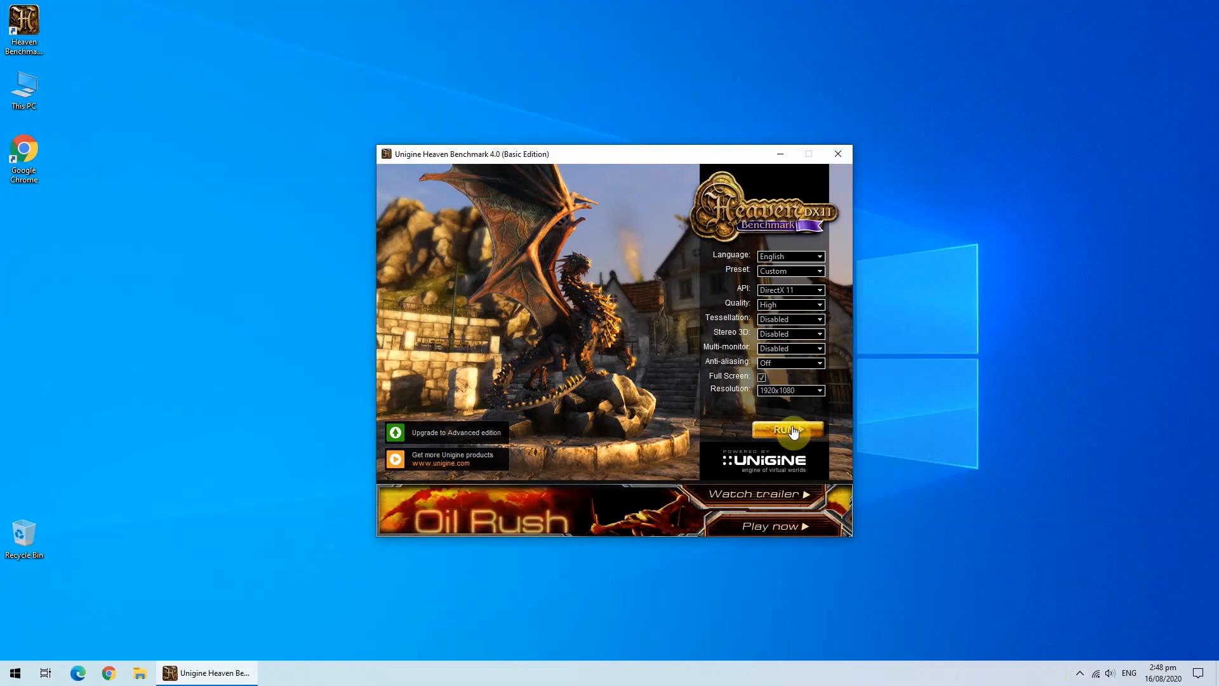
- Run the village scene at 1920x1080 and start the benchmark pass over its 26 scenes
{"action": "left_click", "coordinate": [787, 430]}
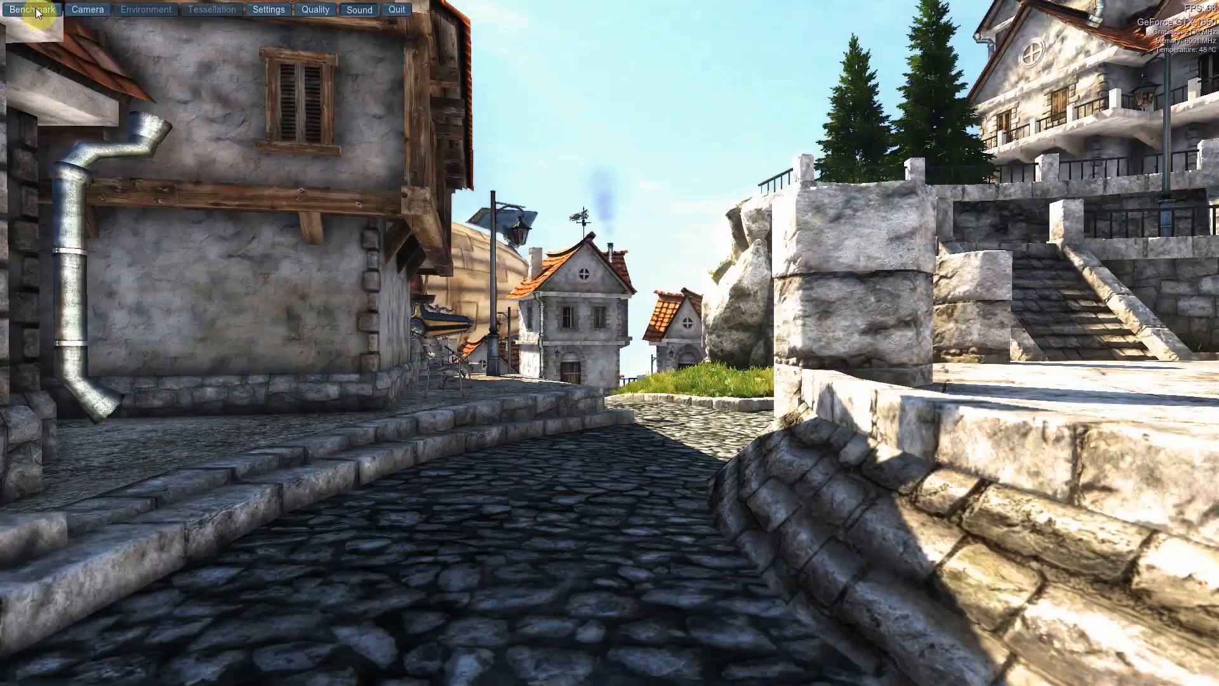
{"action": "left_click", "coordinate": [30, 9]}
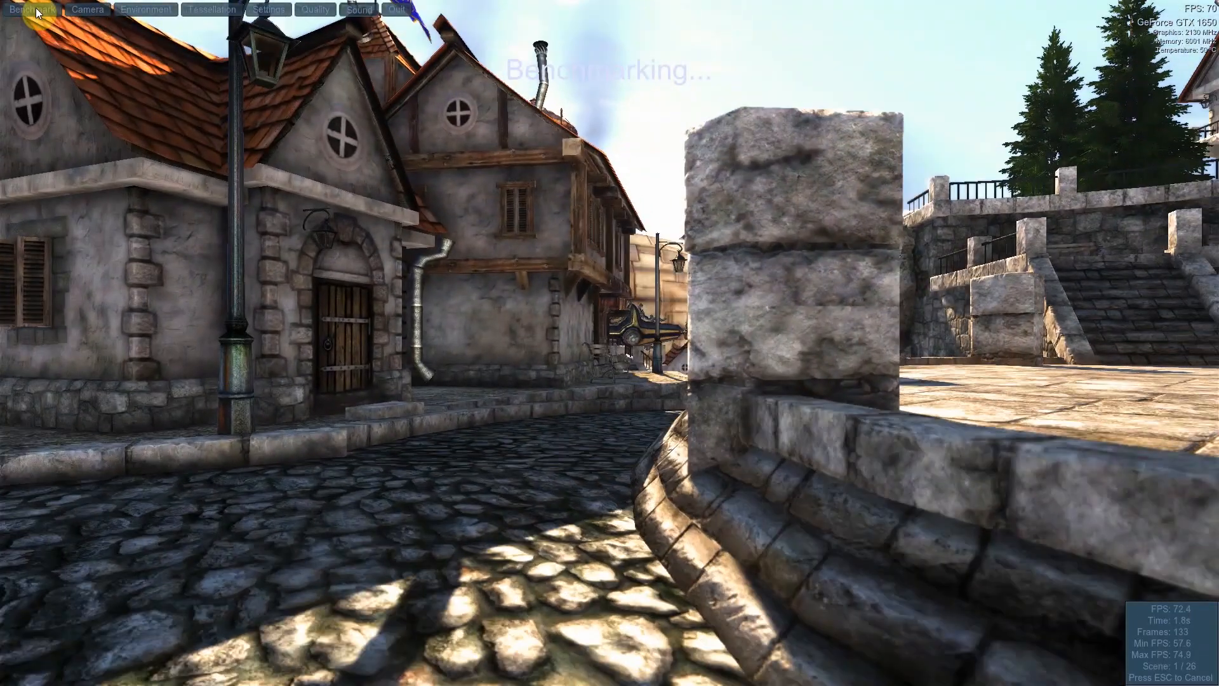